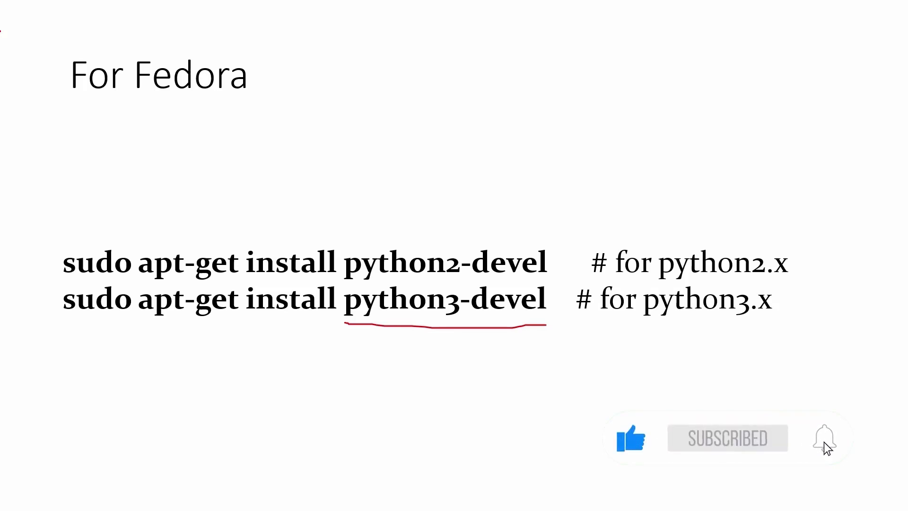
pyautogui.click(824, 438)
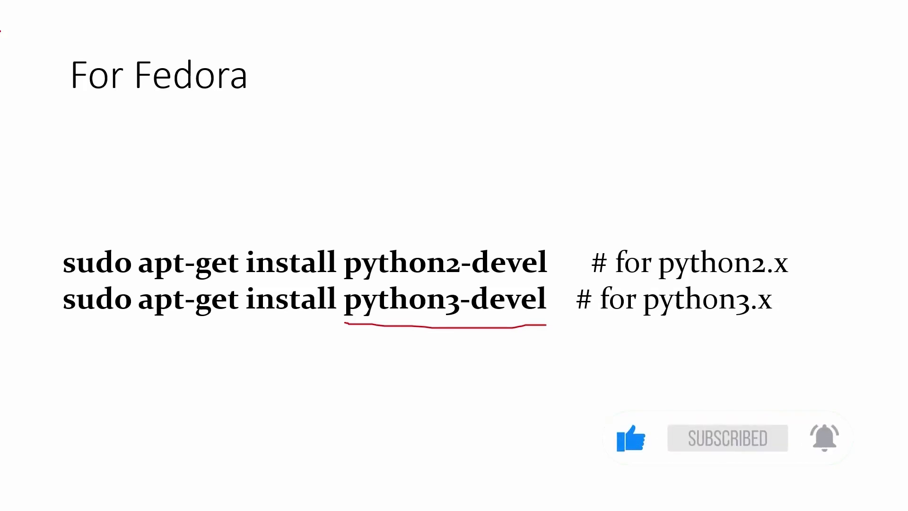